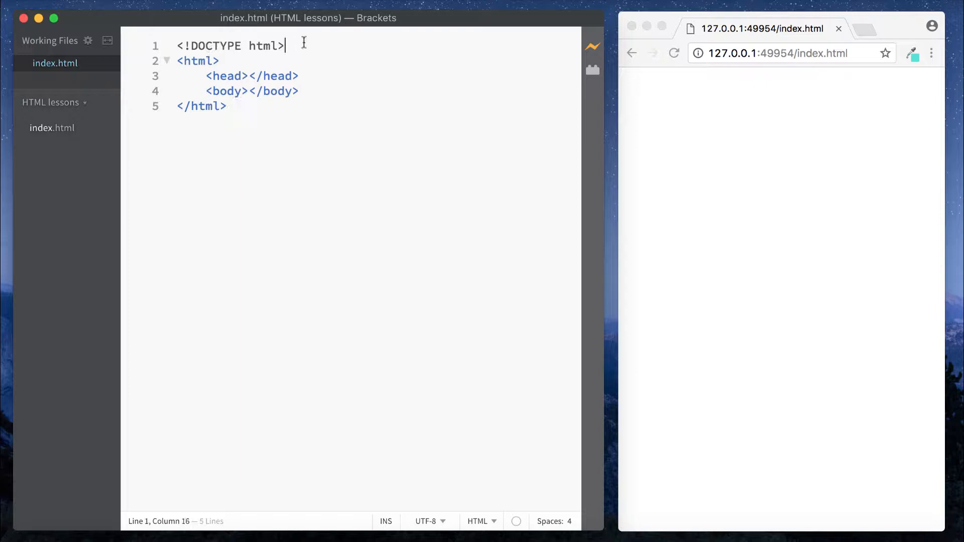
# Place the insertion point inside the body element so the closing tag moves to its own line
pyautogui.click(199, 60)
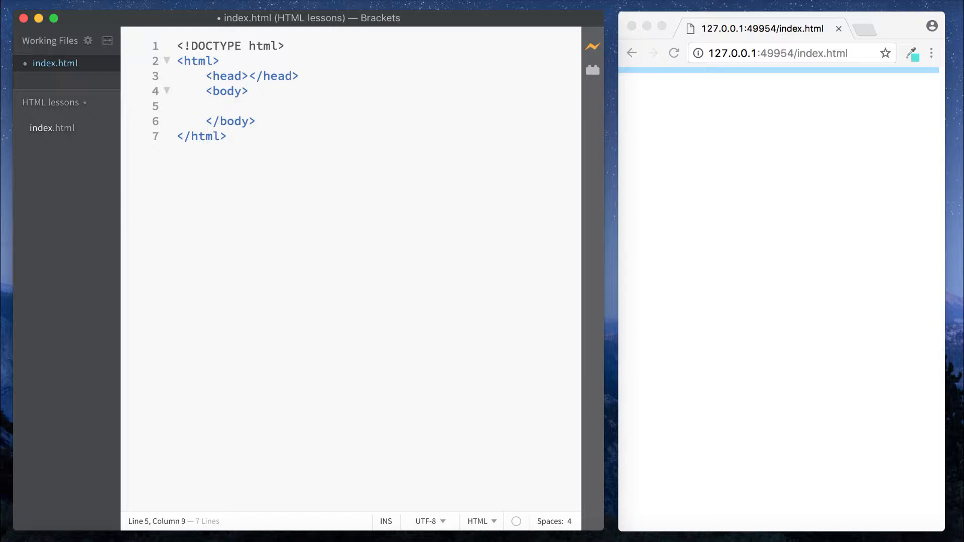
# Add two paragraphs reading 'DEV DREAMER' and 'html' inside the body
pyautogui.write('<')
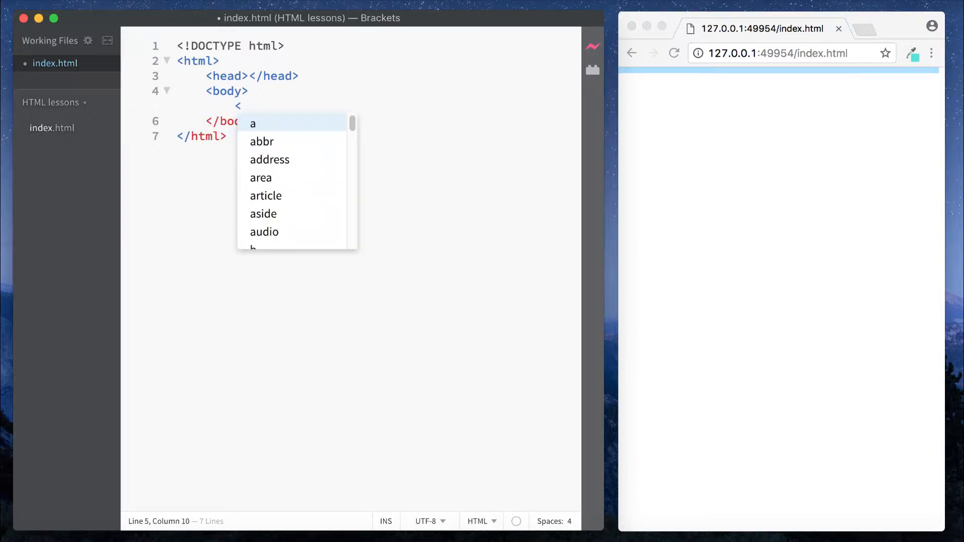
pyautogui.write('p')
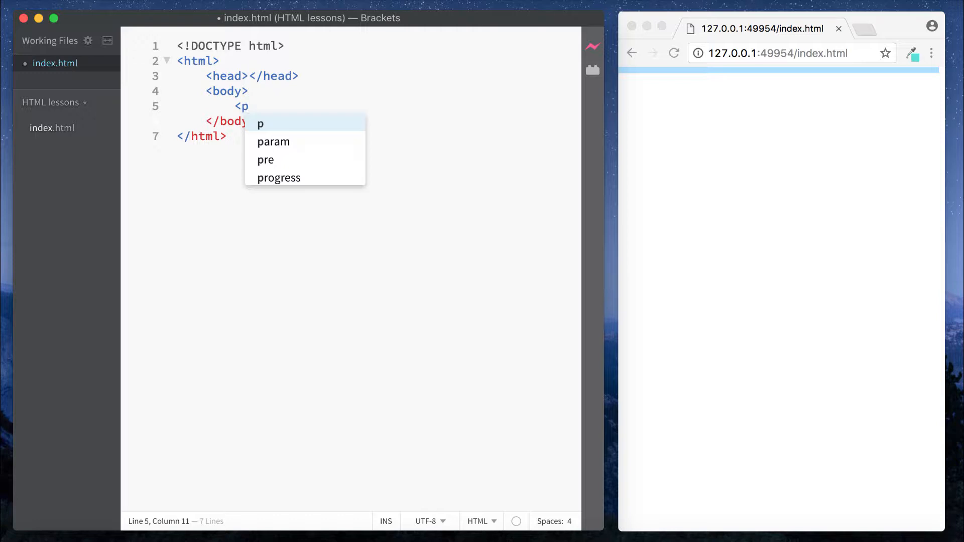
pyautogui.click(261, 123)
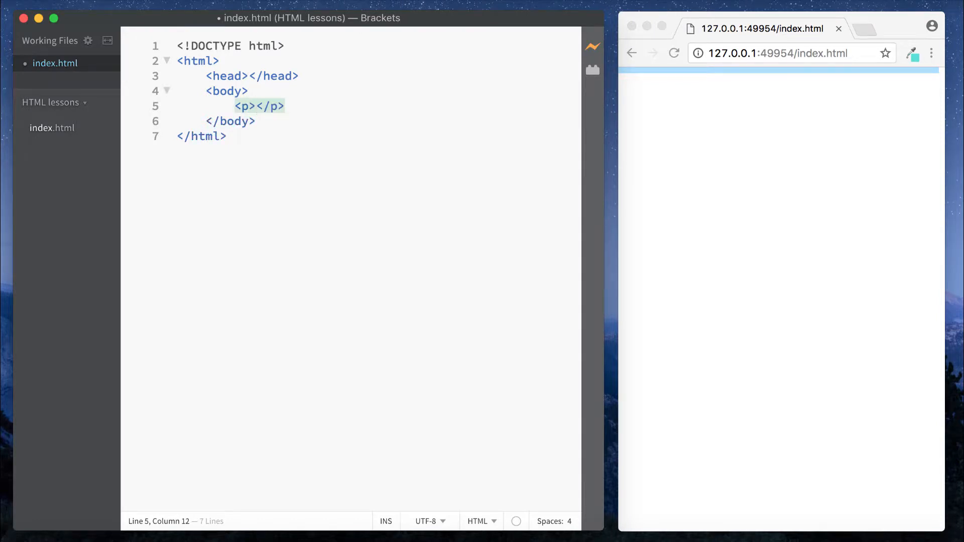
pyautogui.write('DEV DREAMER')
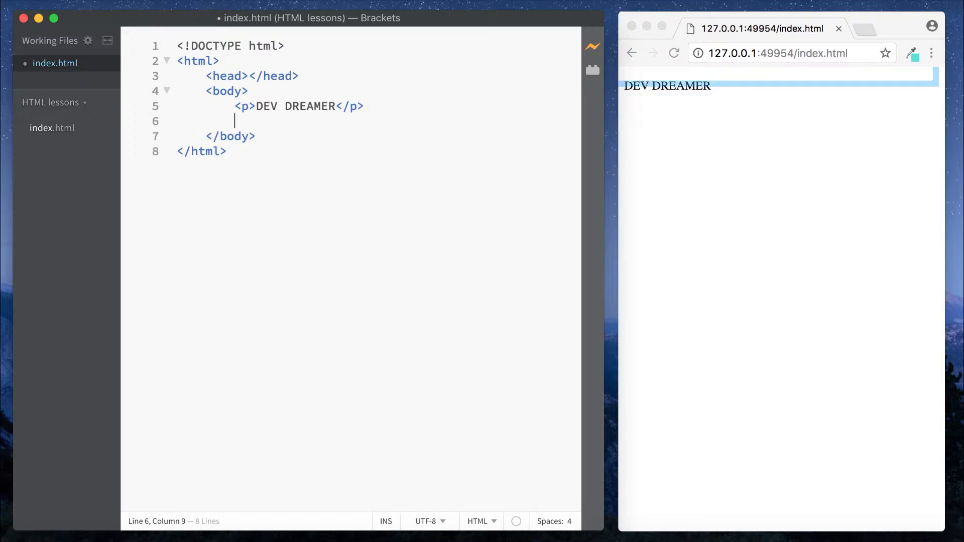
pyautogui.write('<p>html</p>')
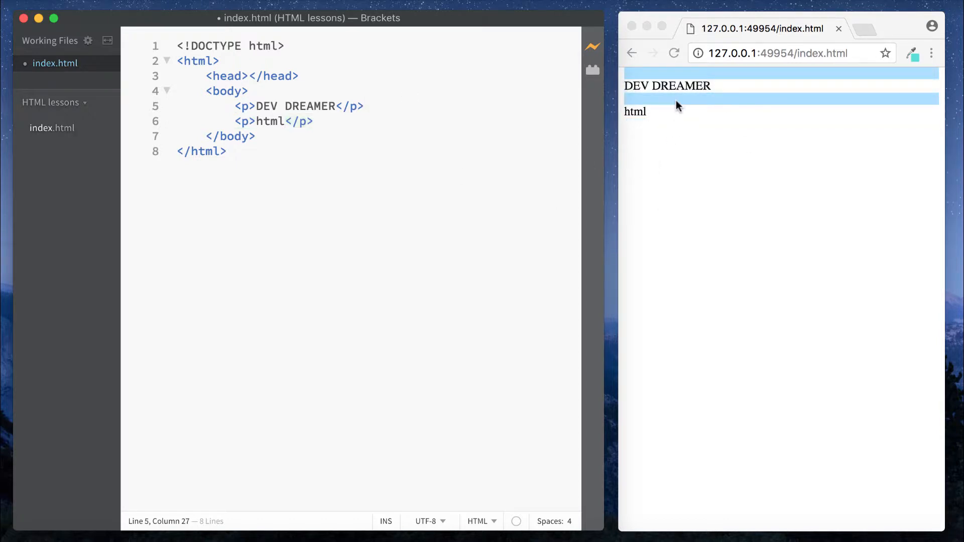
pyautogui.moveTo(667, 91)
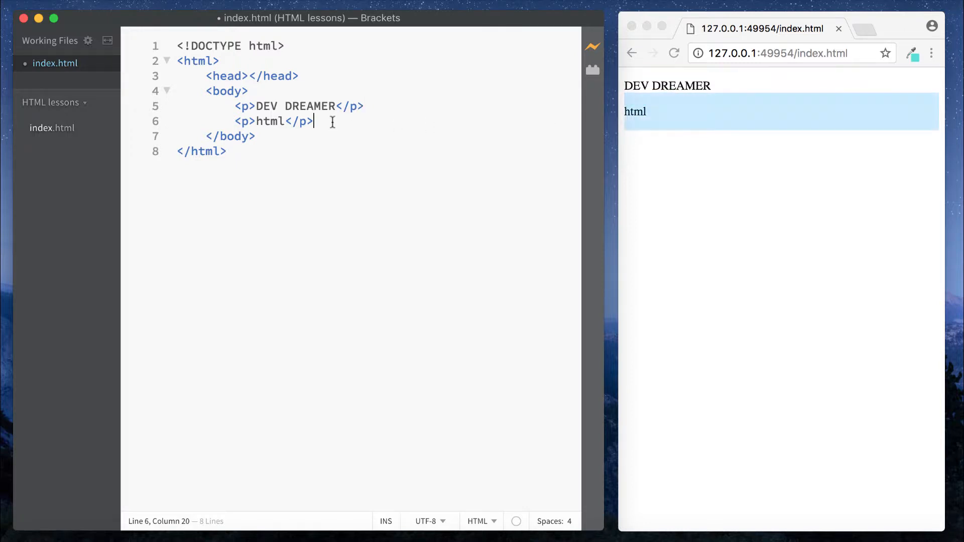
# Add an h1 heading 'this is a h1 tag' below the paragraphs and select part of its text
pyautogui.write('<h')
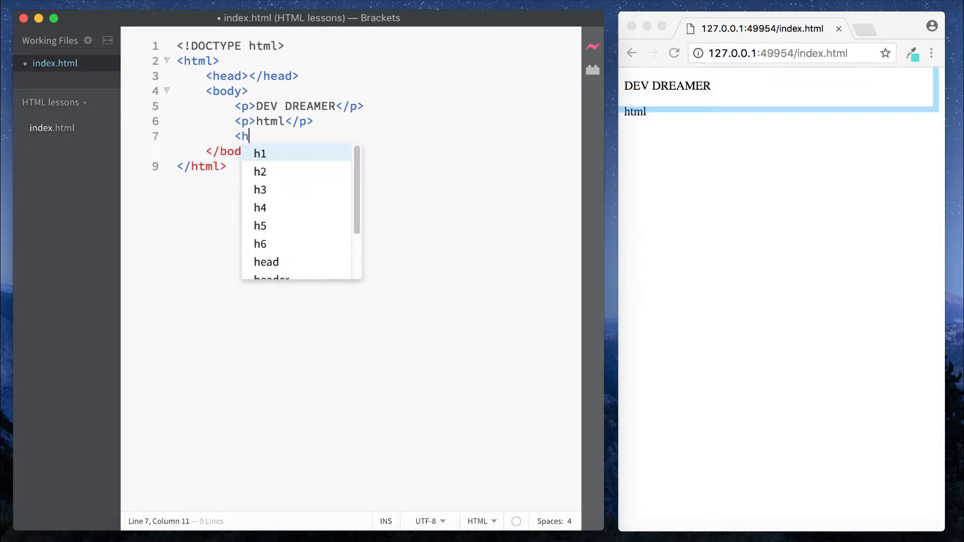
pyautogui.write('1></h1>')
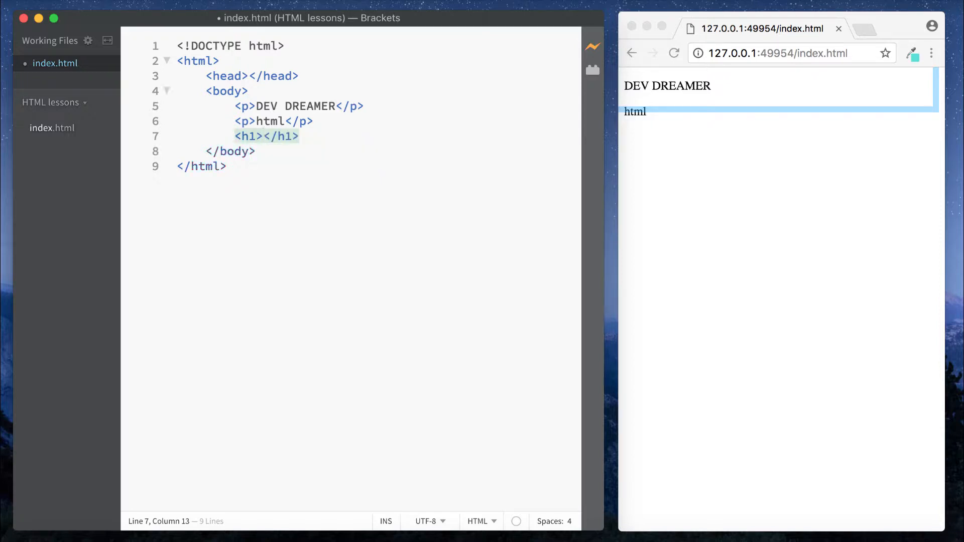
pyautogui.write('this is a h')
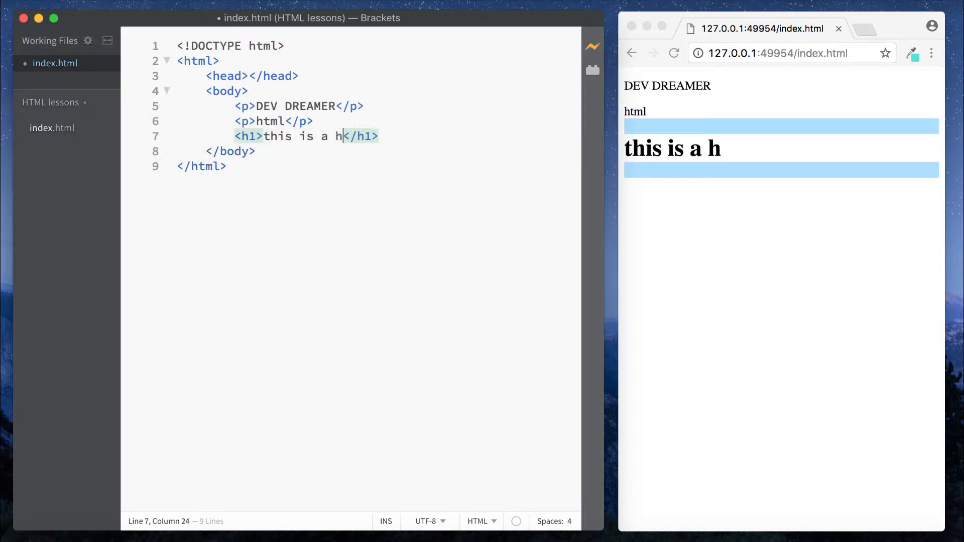
pyautogui.write('1 tag')
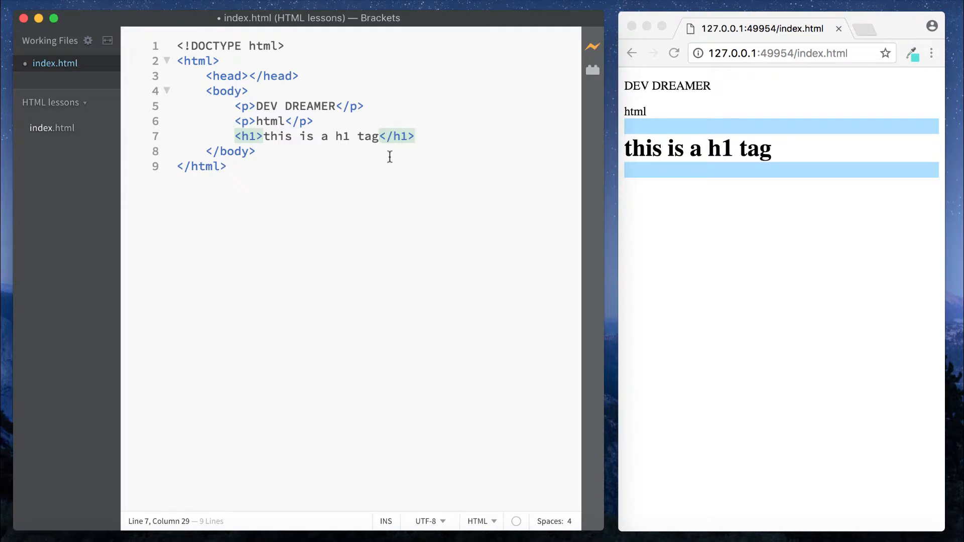
pyautogui.moveTo(234, 135); pyautogui.dragTo(414, 136)
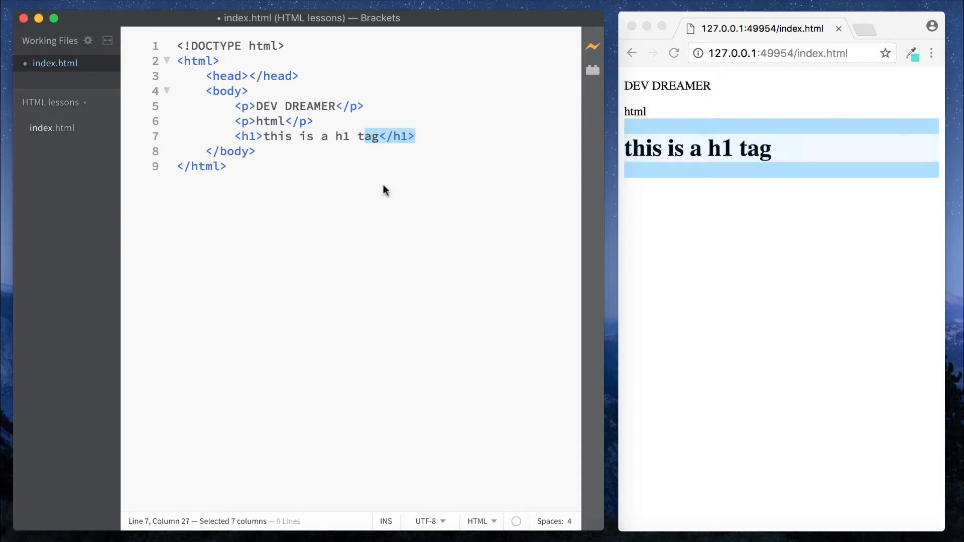
# Put the insertion point at the end of the h1 heading line, ready to remove it
pyautogui.click(421, 136)
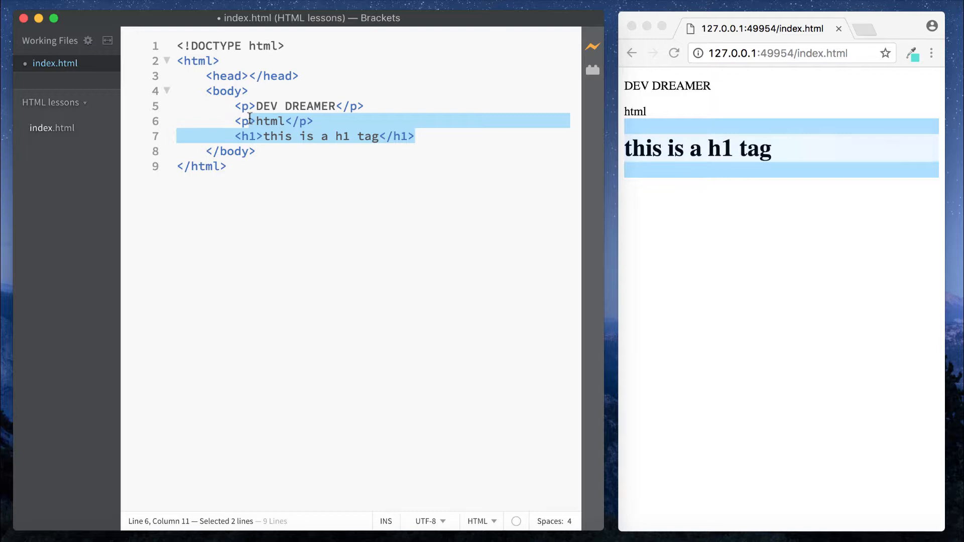
pyautogui.click(416, 135)
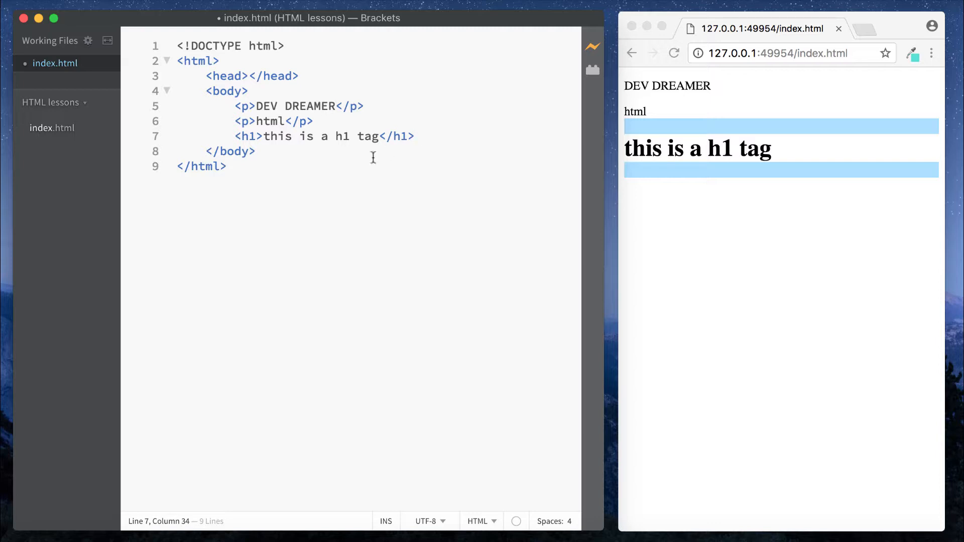
pyautogui.moveTo(443, 140)
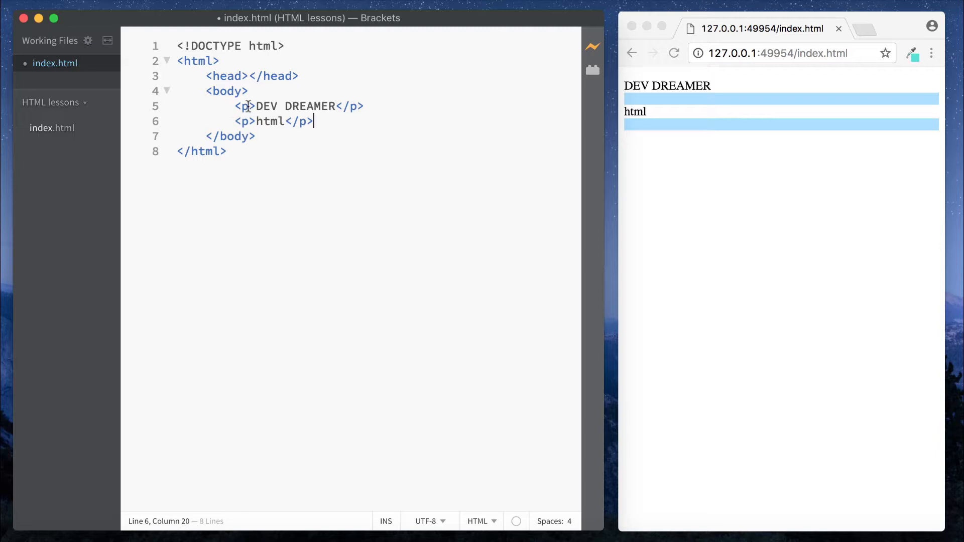
# Give the DEV DREAMER paragraph a title attribute 'hey there!' and review it in the tag
pyautogui.click(246, 106)
pyautogui.write(' title=""')
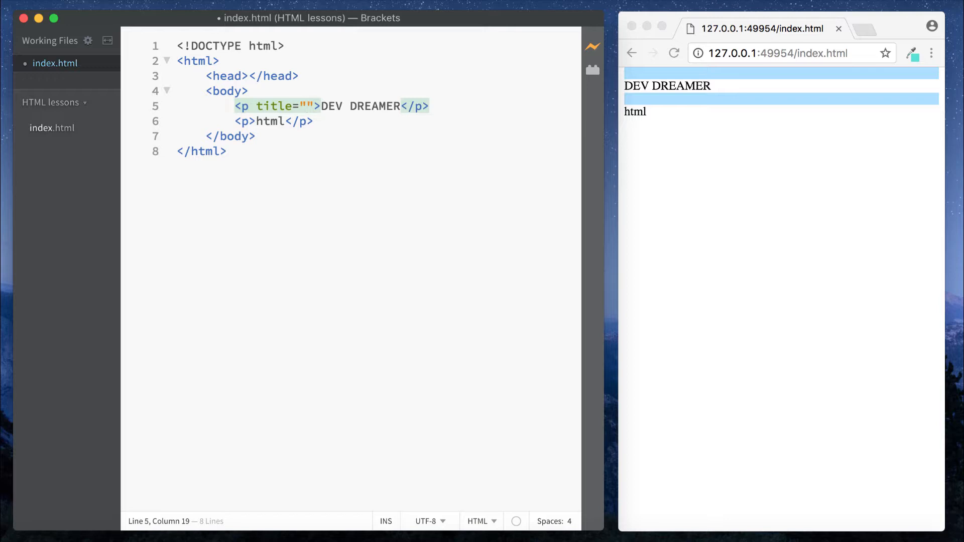
pyautogui.click(309, 106)
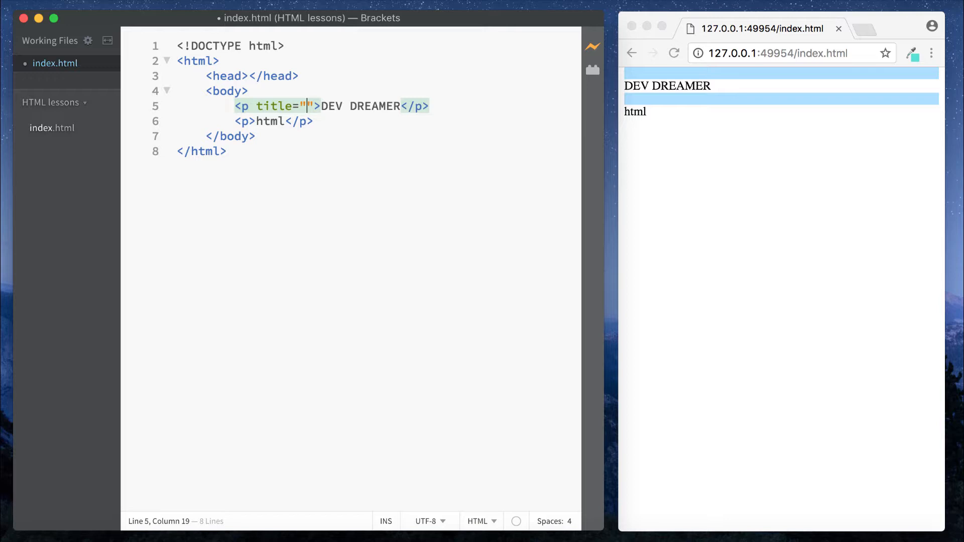
pyautogui.write('hey there')
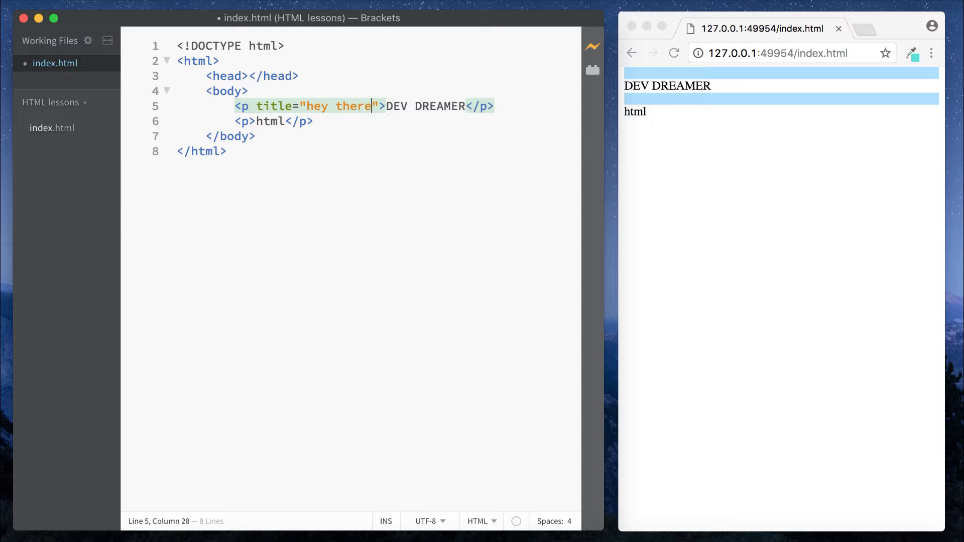
pyautogui.write('!')
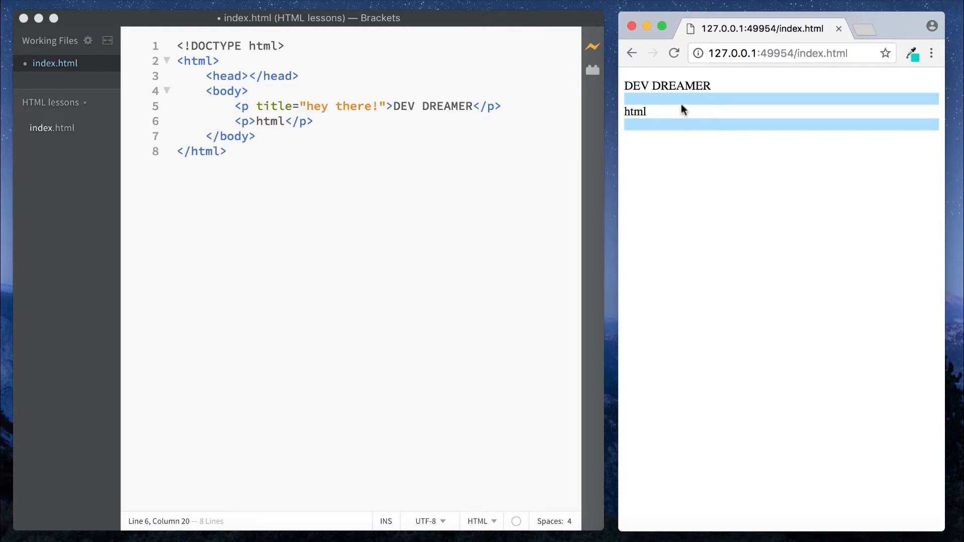
pyautogui.moveTo(670, 85)
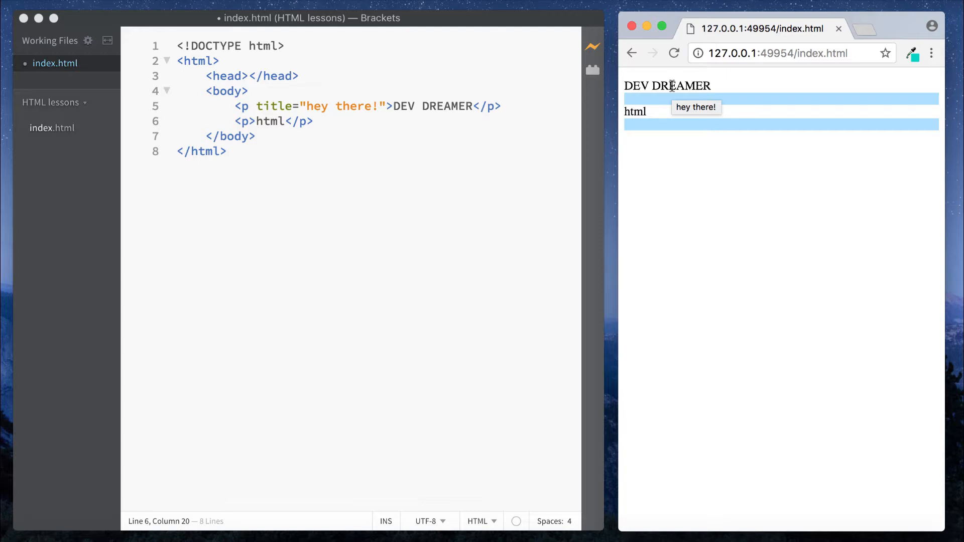
pyautogui.moveTo(259, 105); pyautogui.dragTo(500, 105)
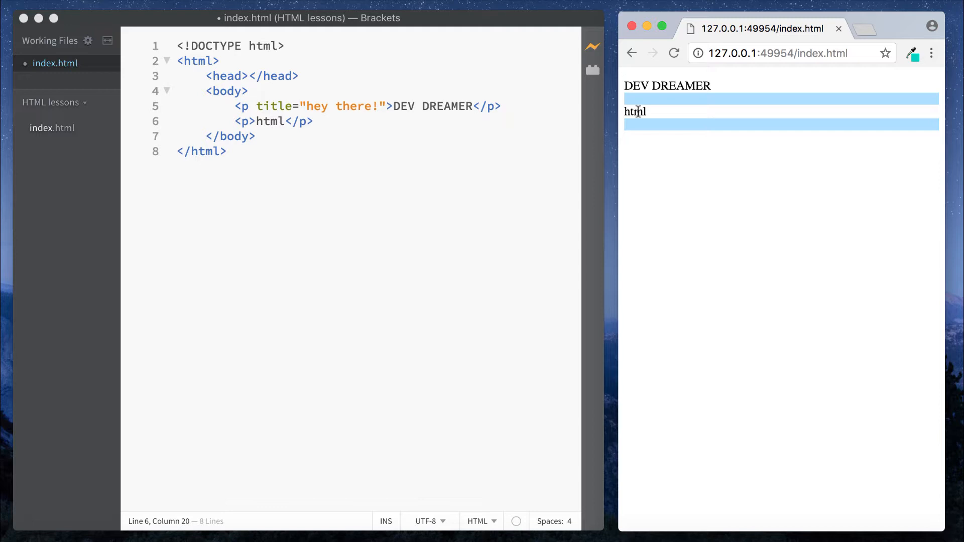
pyautogui.moveTo(368, 104)
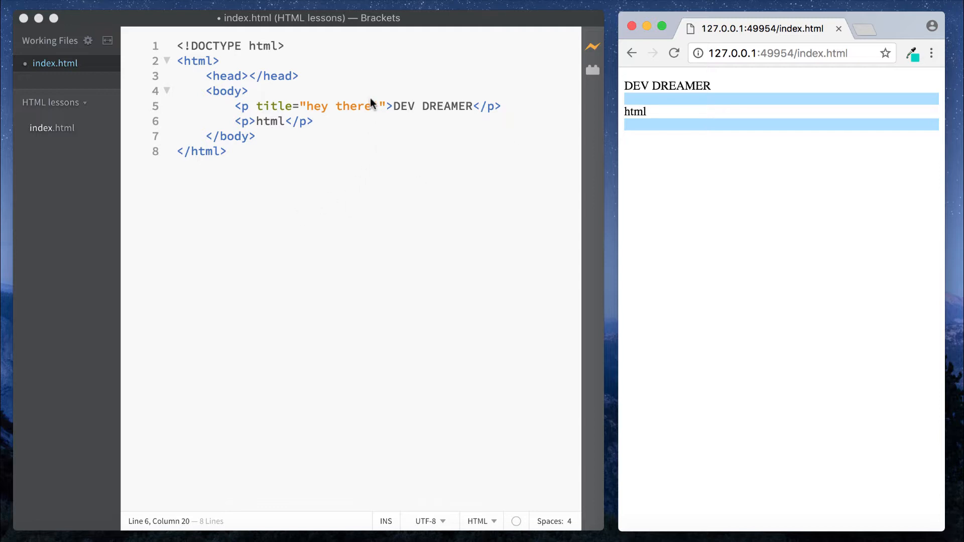
pyautogui.doubleClick(356, 105)
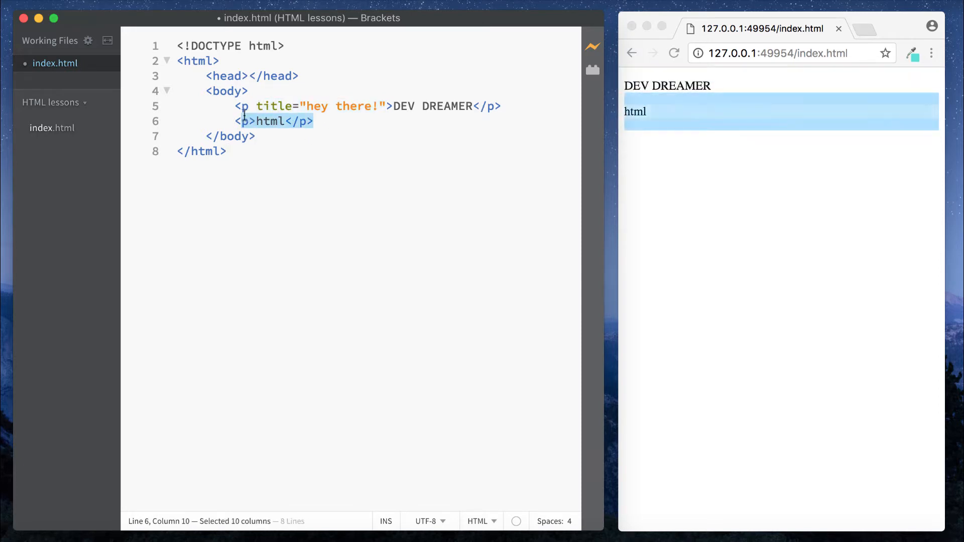
# Replace the paragraphs with an anchor element whose text is 'click me' and highlight it
pyautogui.write('<')
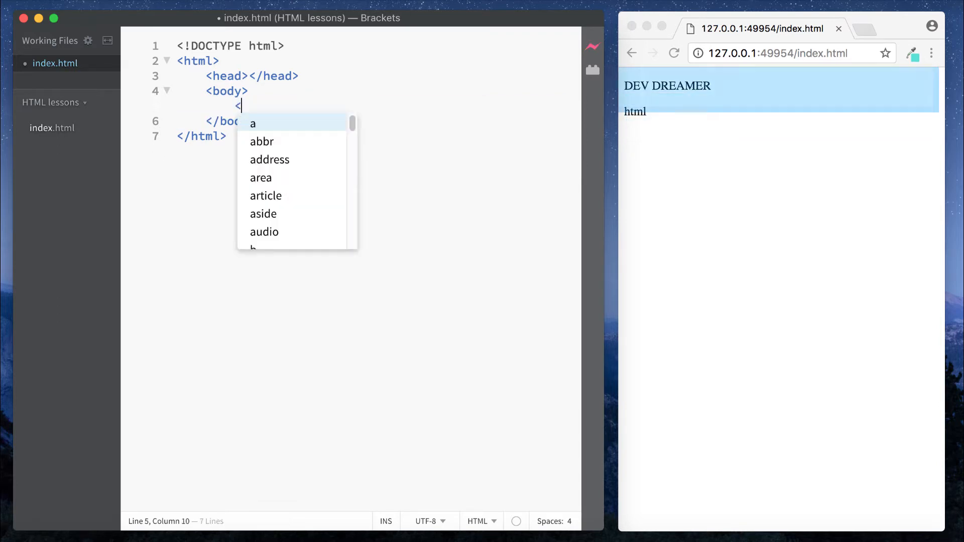
pyautogui.write('a></a>')
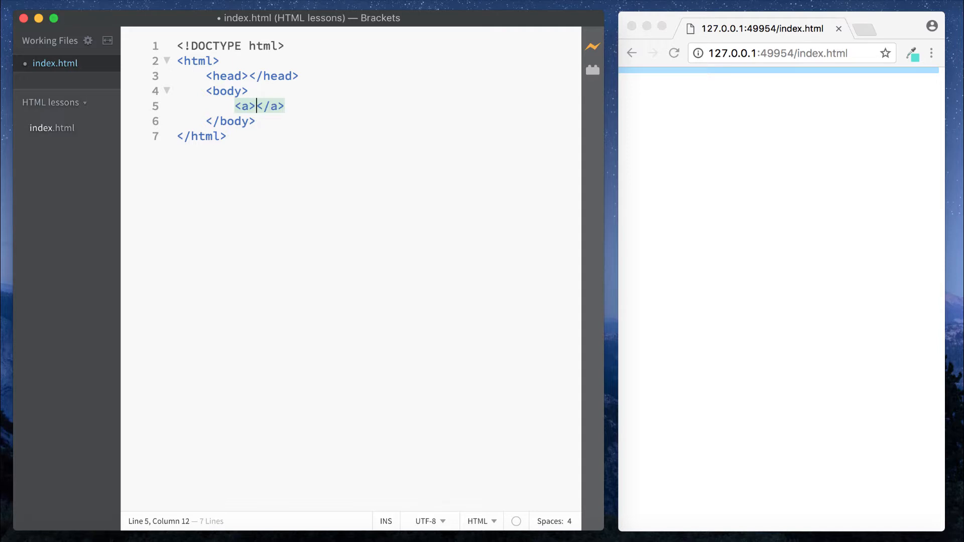
pyautogui.write('click me')
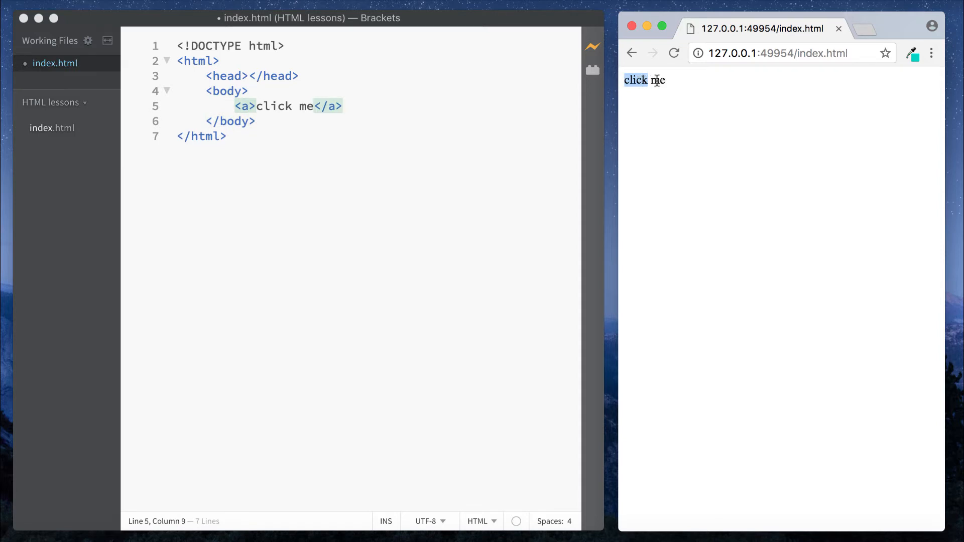
pyautogui.moveTo(235, 105); pyautogui.dragTo(342, 105)
pyautogui.write(' href="')
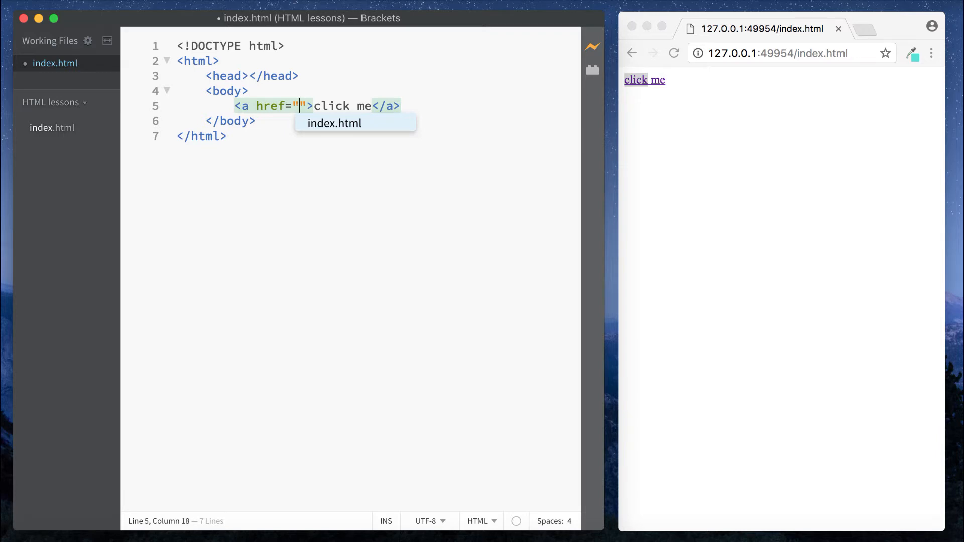
pyautogui.write('http:')
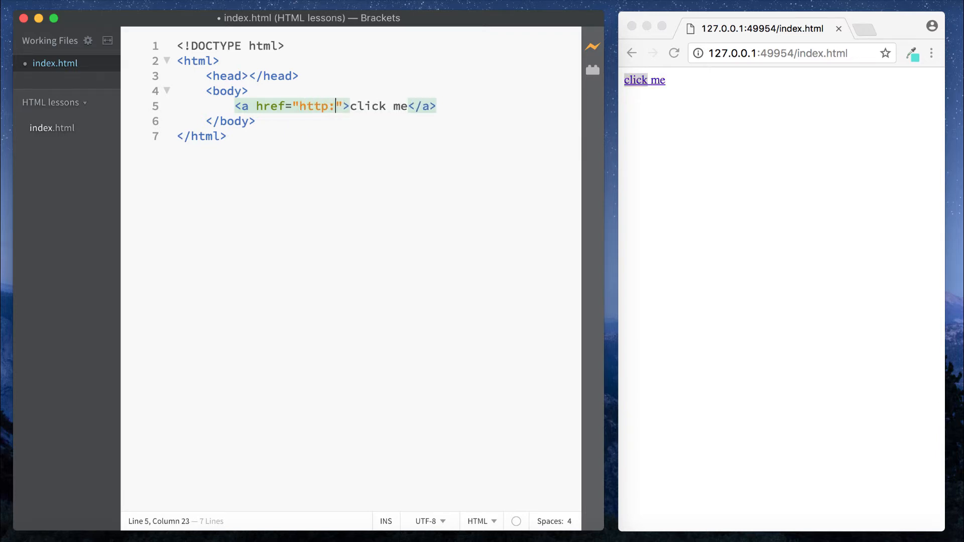
pyautogui.write('//')
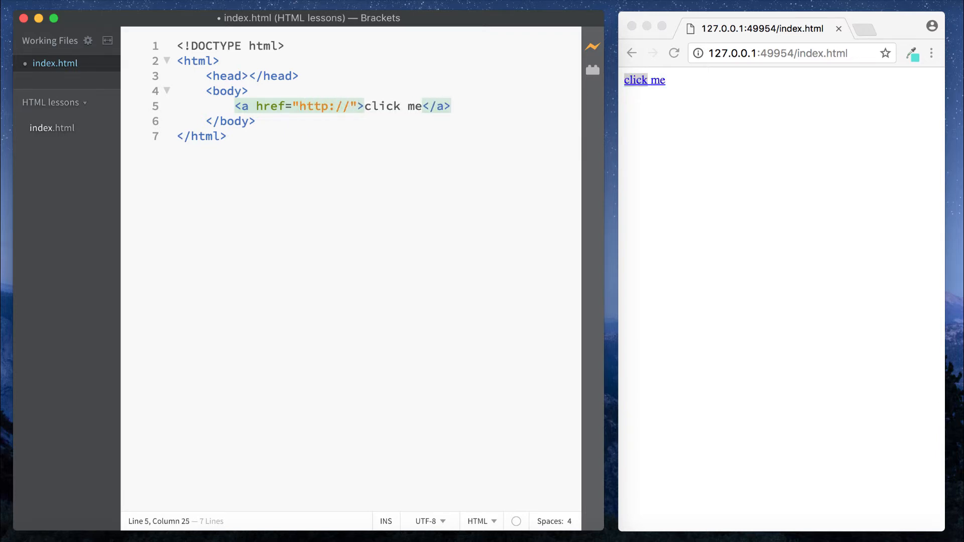
pyautogui.write('www.googl')
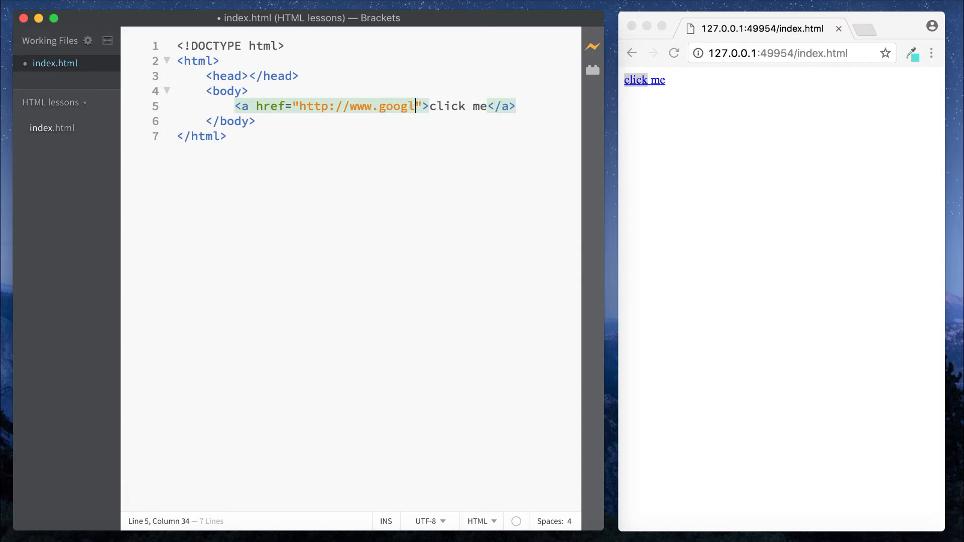
pyautogui.write('e.com')
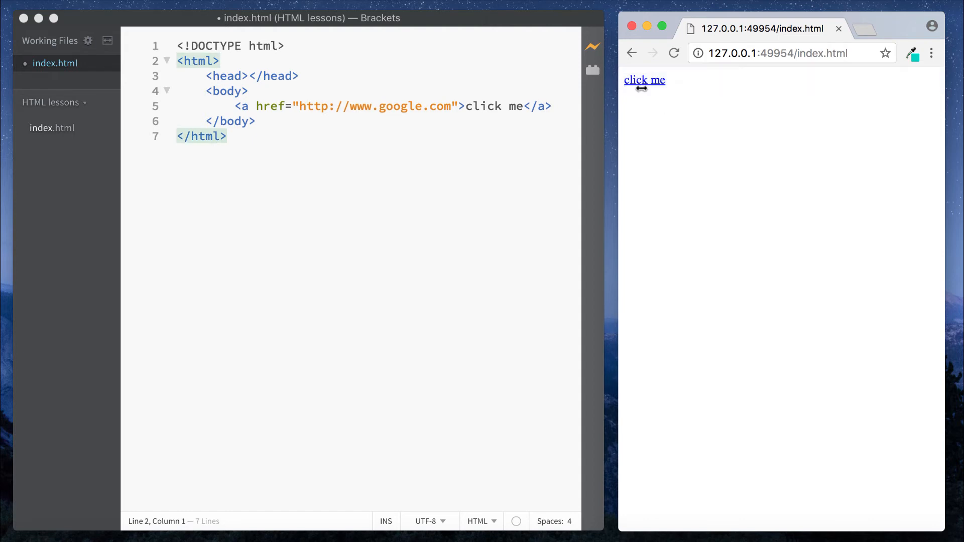
pyautogui.moveTo(645, 103)
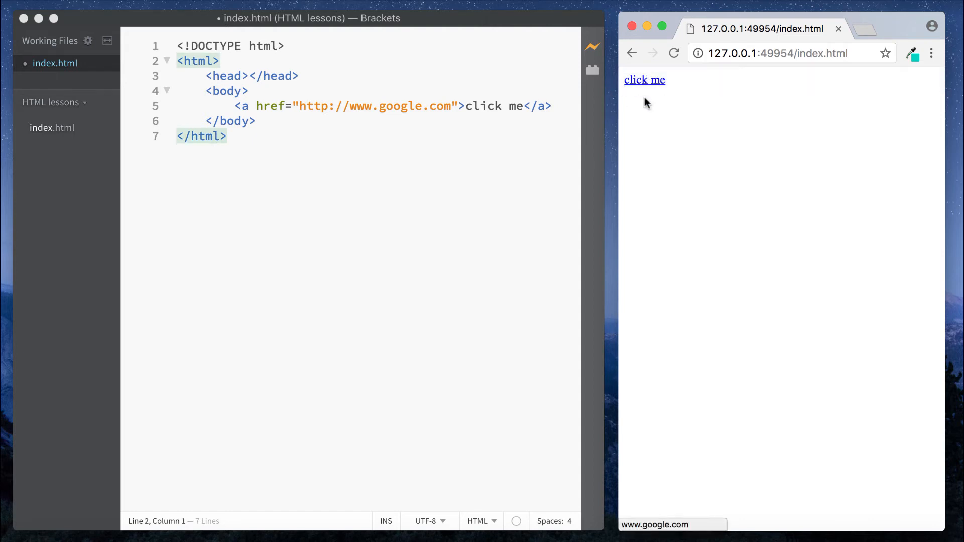
pyautogui.moveTo(453, 131)
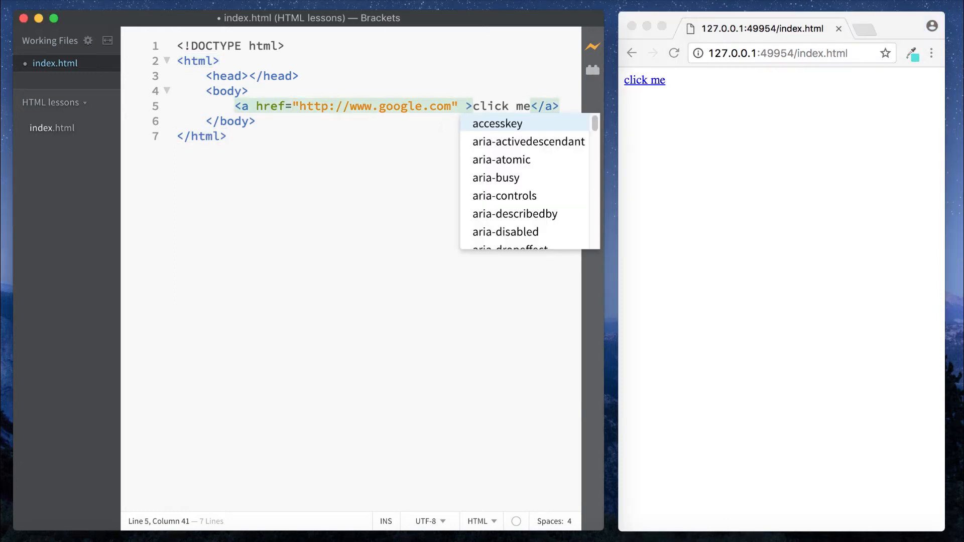
# Give the link title 'click me to go to google' and target _blank, then follow it in the preview
pyautogui.write('titlr')
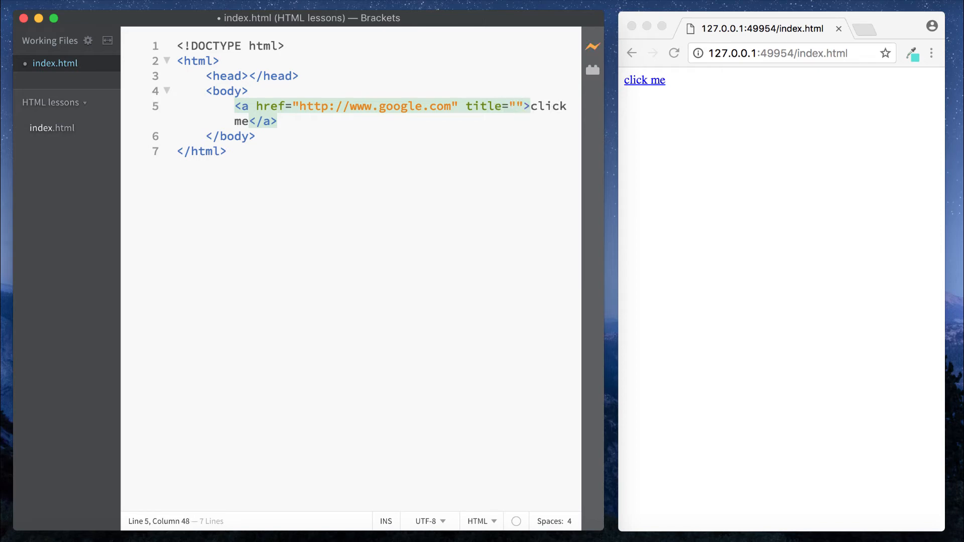
pyautogui.write('click')
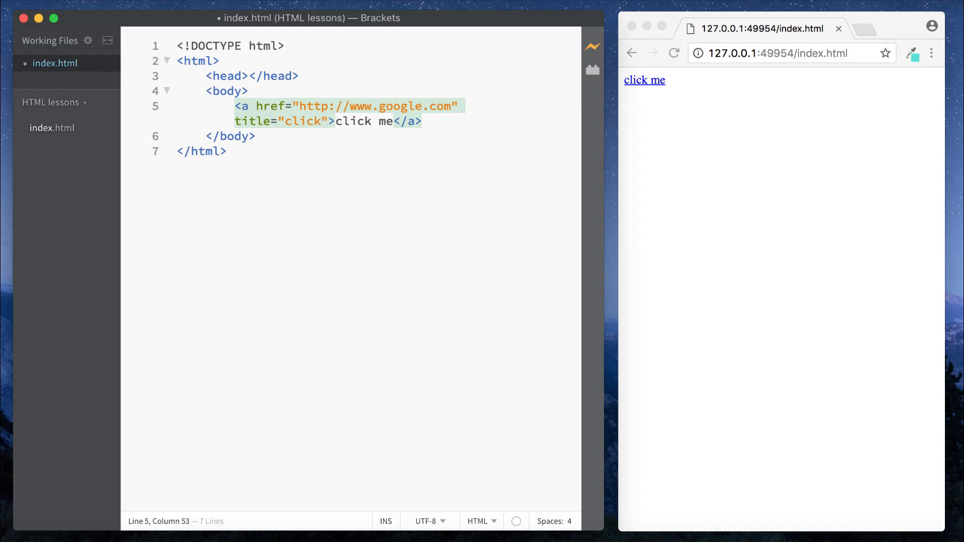
pyautogui.write('me to go to google')
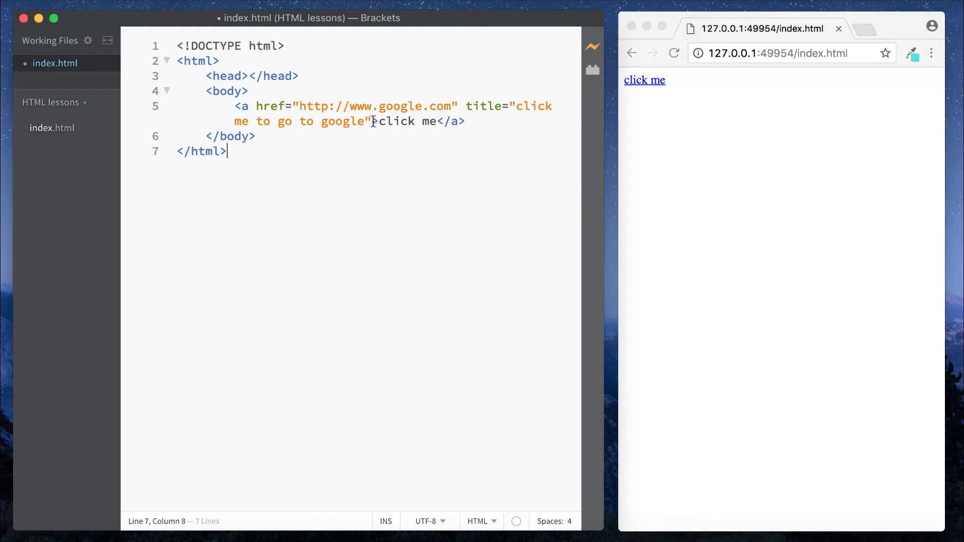
pyautogui.write('target="')
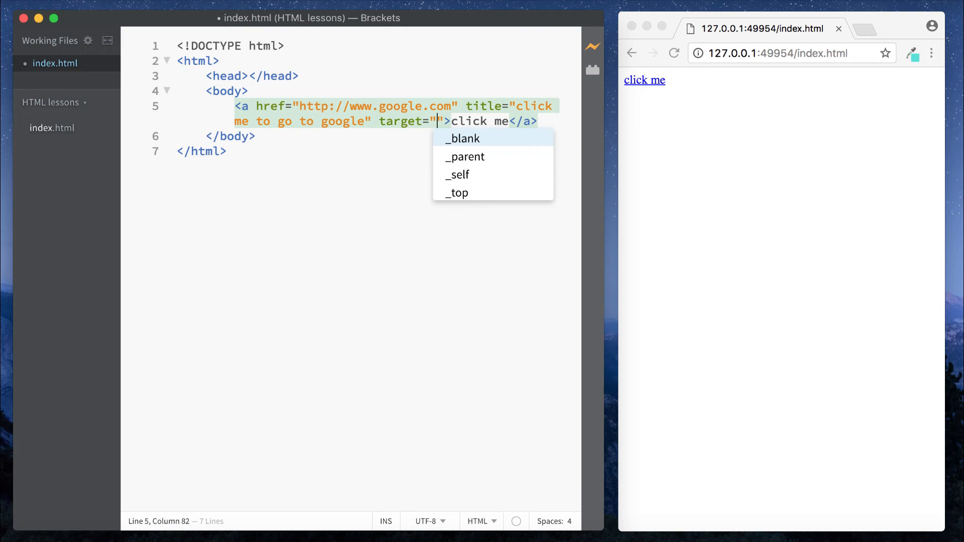
pyautogui.moveTo(466, 199)
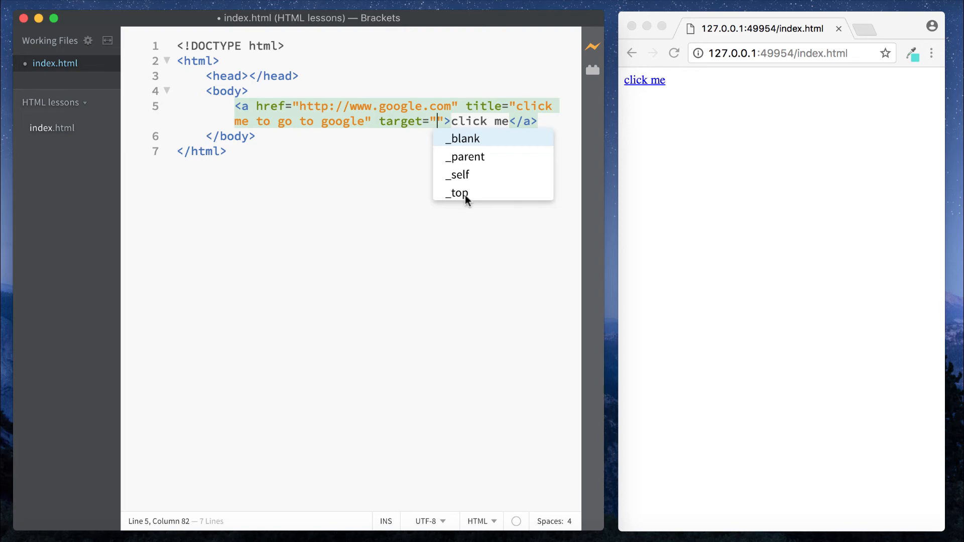
pyautogui.click(461, 139)
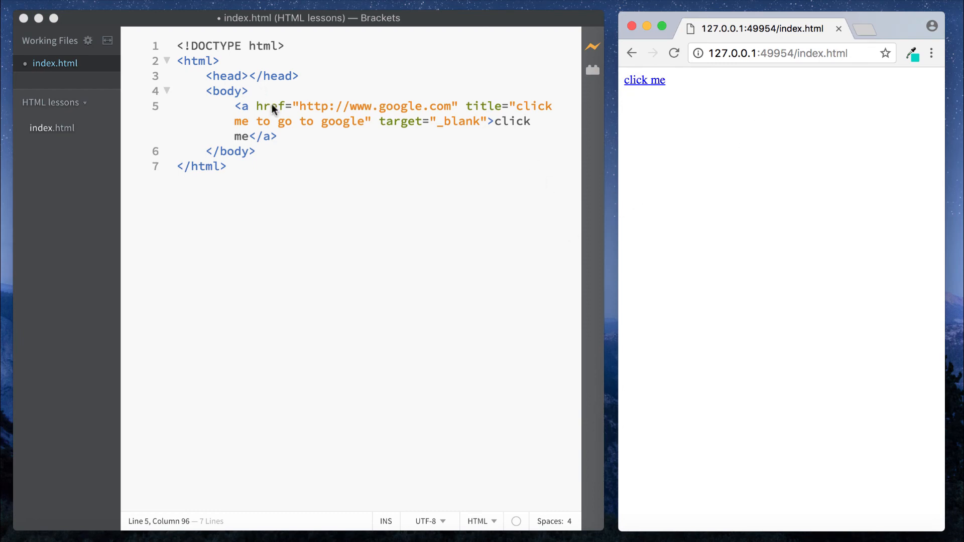
pyautogui.moveTo(645, 80)
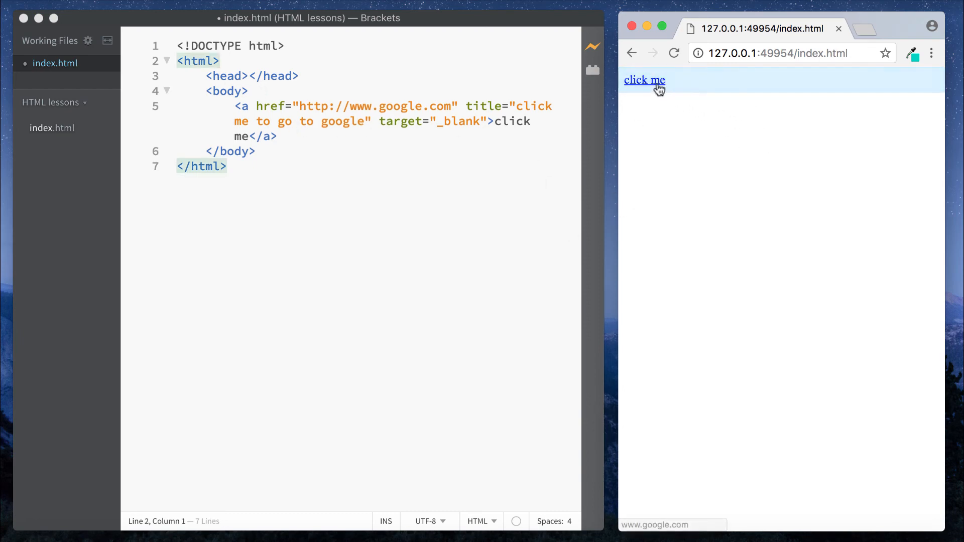
pyautogui.click(644, 81)
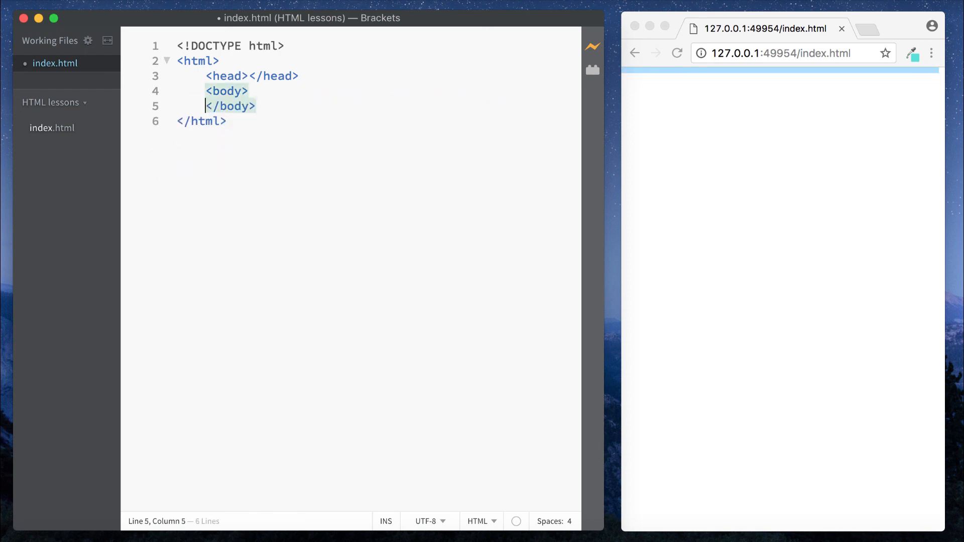
# Remove the anchor line, leaving an empty body and a blank preview
pyautogui.press('Backspace')
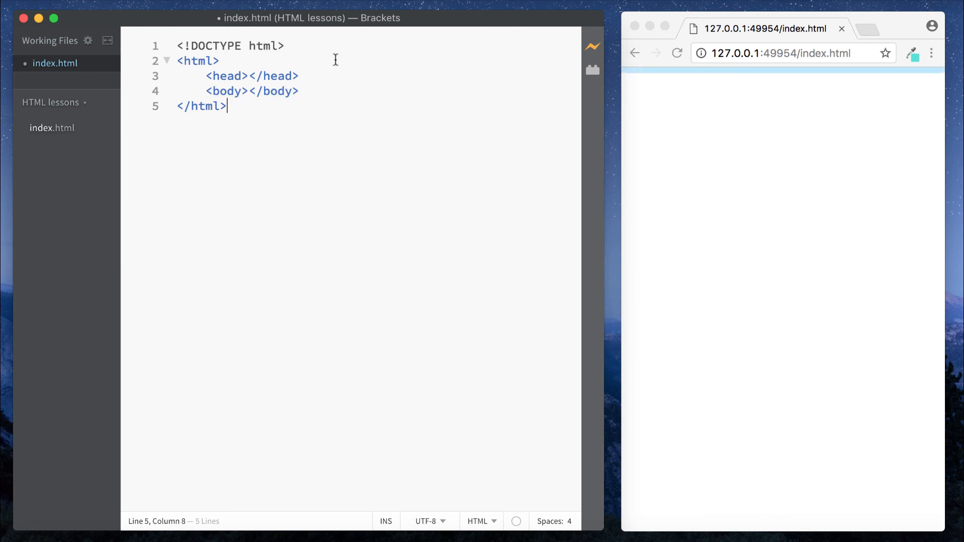
pyautogui.tripleClick(238, 91)
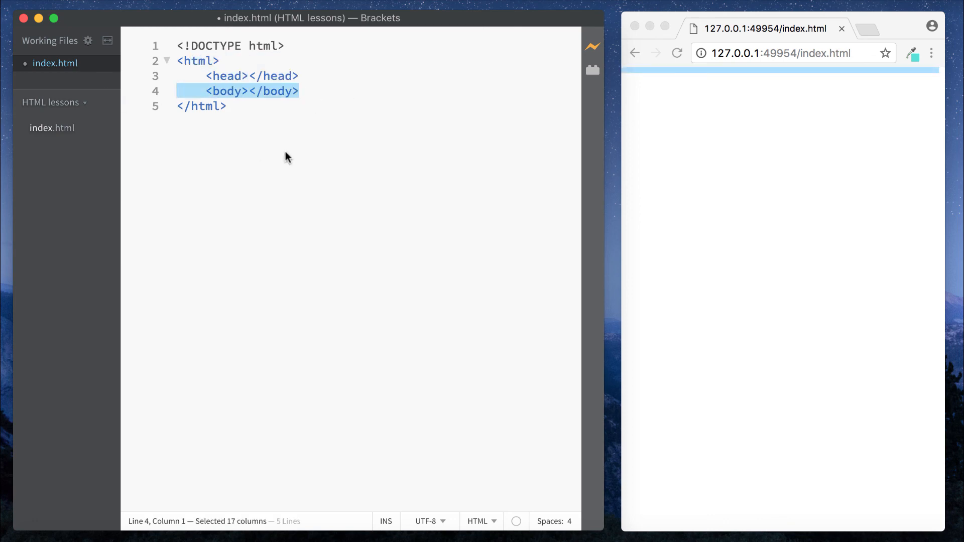
pyautogui.click(228, 105)
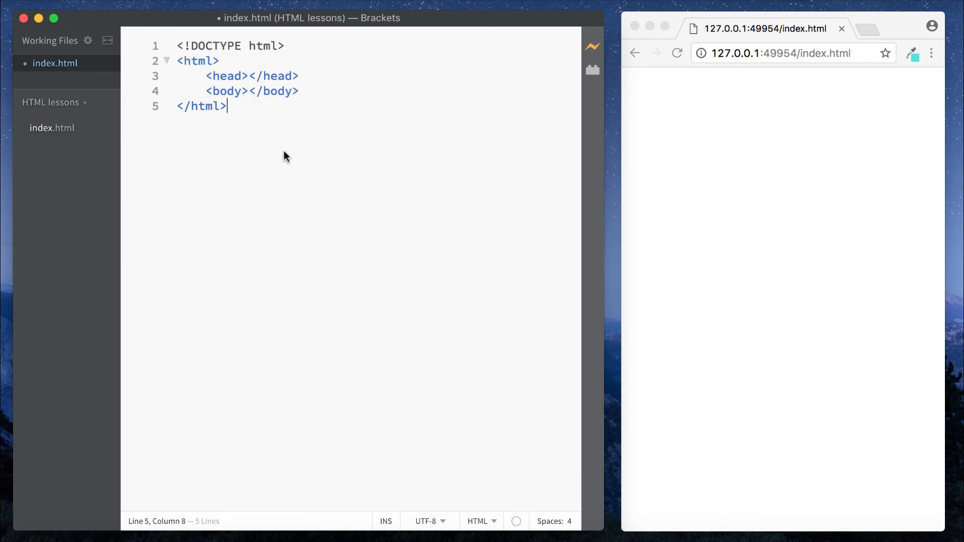